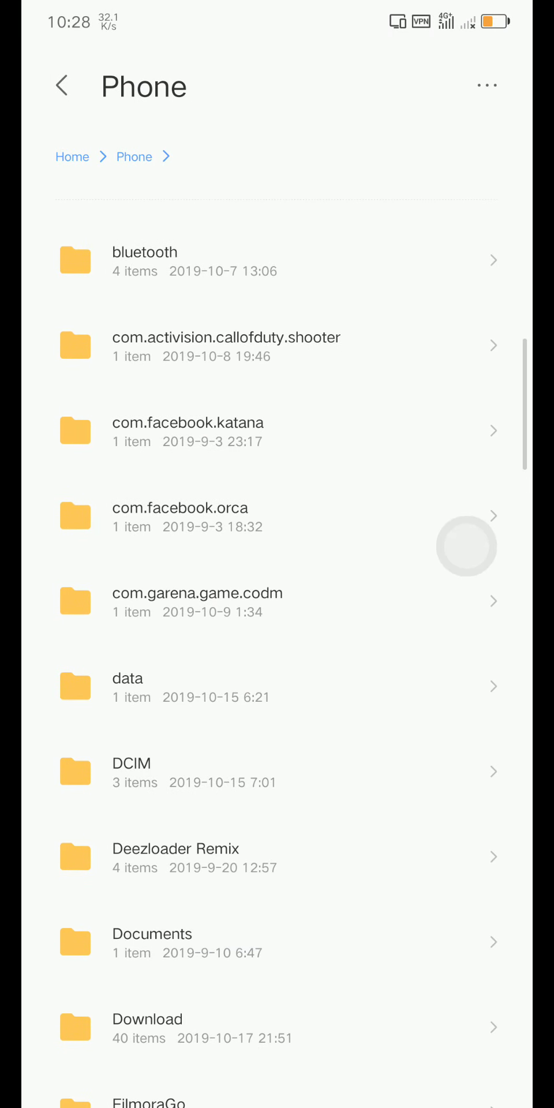
- Open the Download folder under Phone storage and scroll through its files
{"action": "left_click", "coordinate": [145, 1027]}
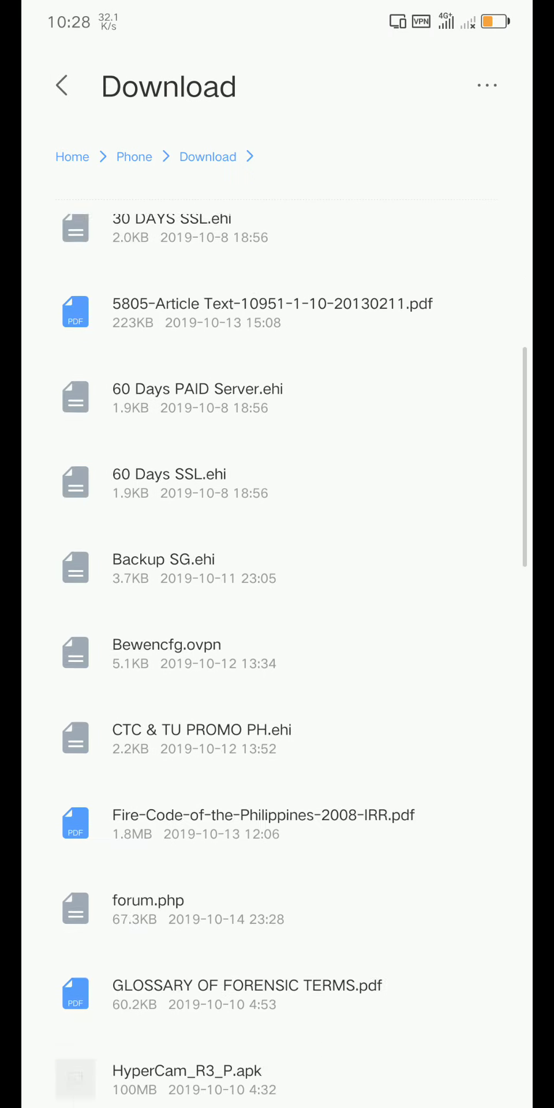
{"action": "scroll", "scroll_direction": "down", "scroll_amount": 3}
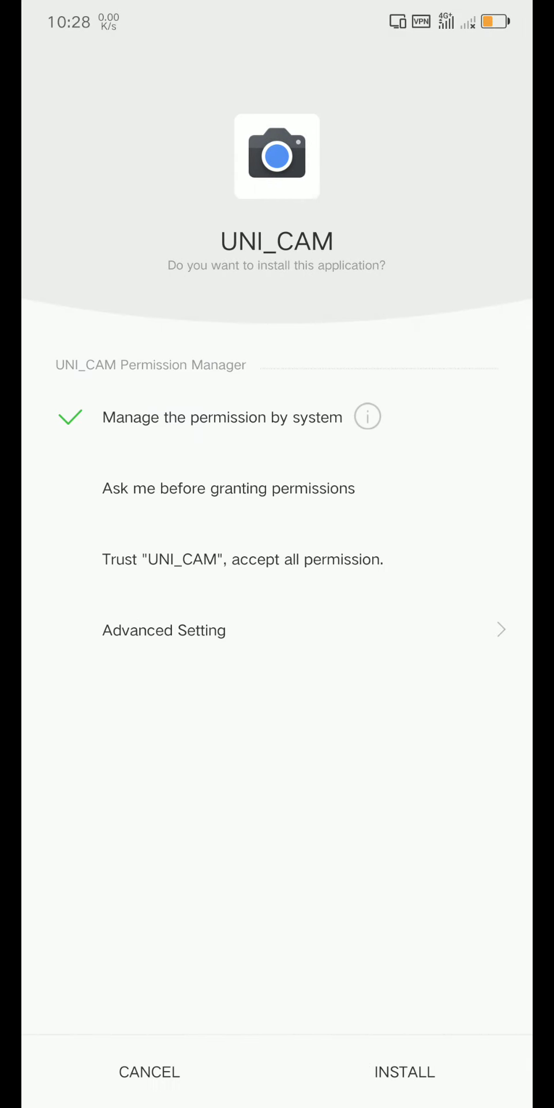
- Install UNI_CAM from the installer prompt and launch it once installed
{"action": "left_click", "coordinate": [404, 1073]}
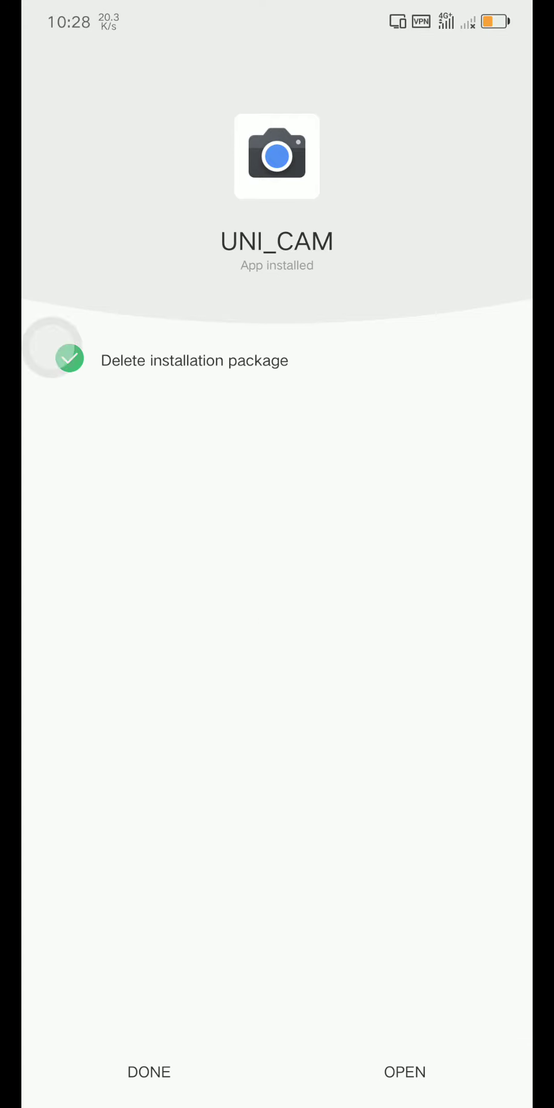
{"action": "left_click", "coordinate": [404, 1070]}
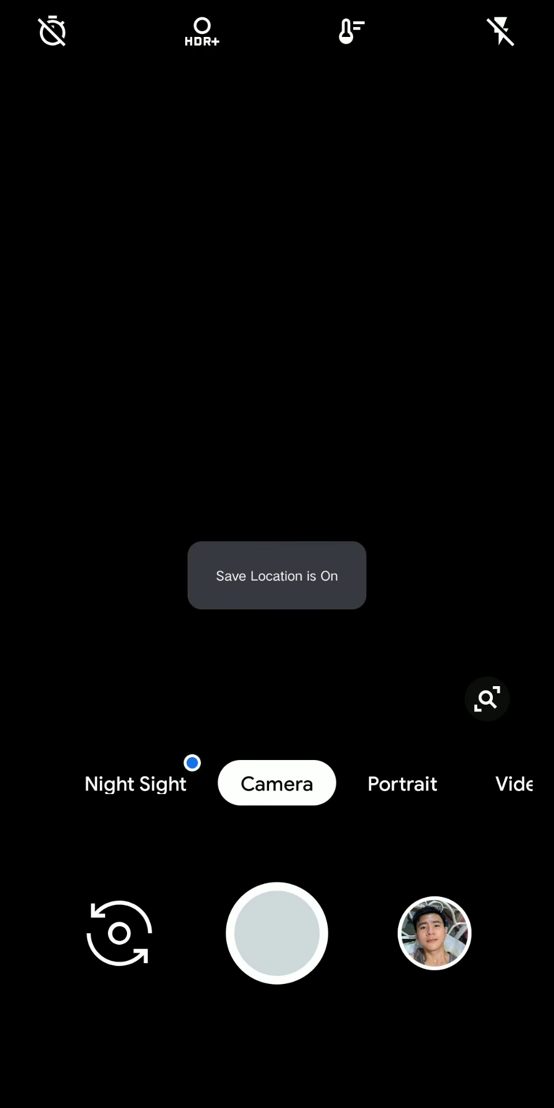
- From More > Settings, set Custom AWB Mod to IMX586
{"action": "left_click", "coordinate": [277, 932]}
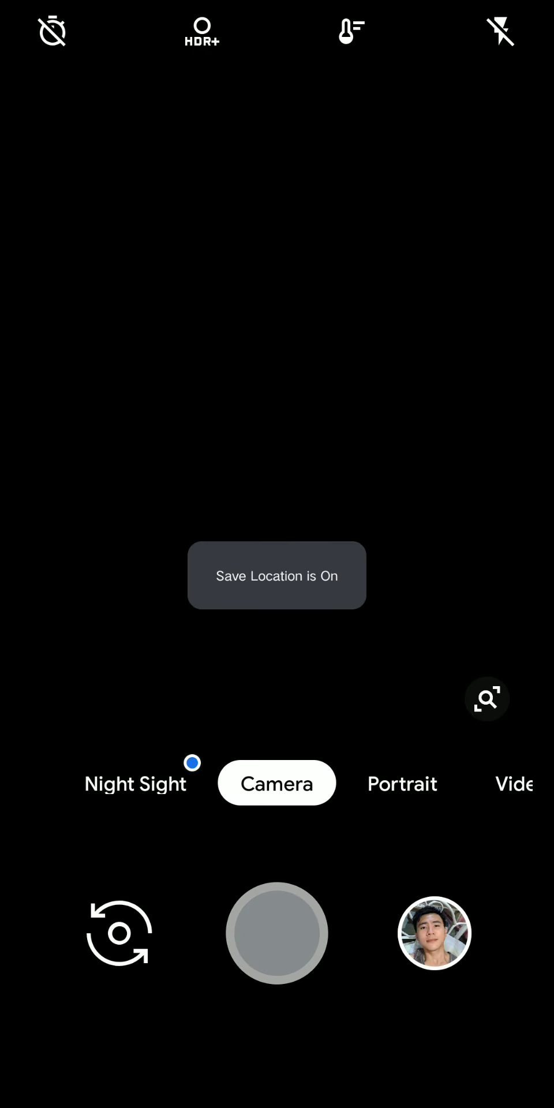
{"action": "left_click", "coordinate": [277, 782]}
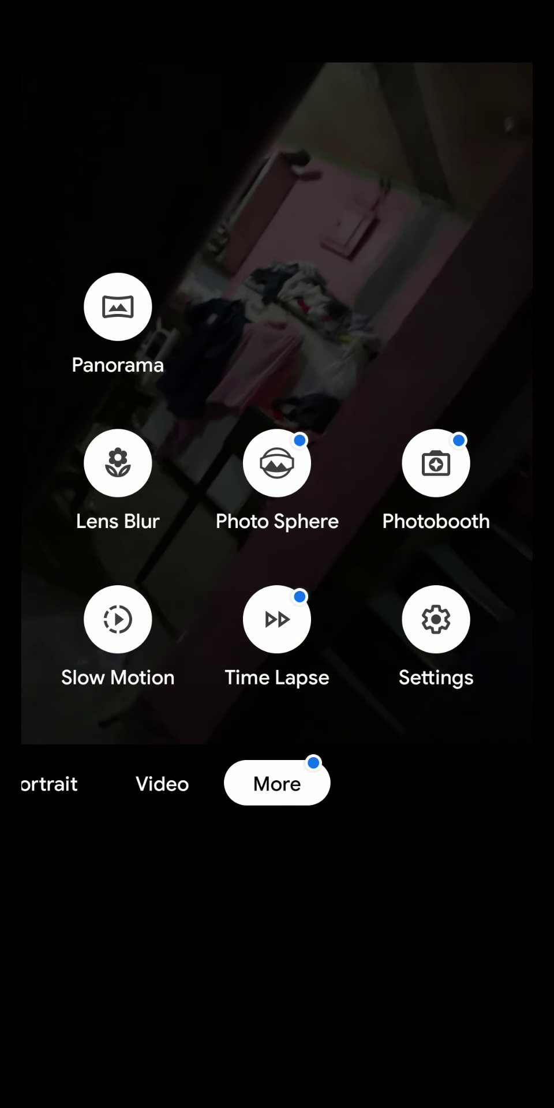
{"action": "left_click", "coordinate": [436, 618]}
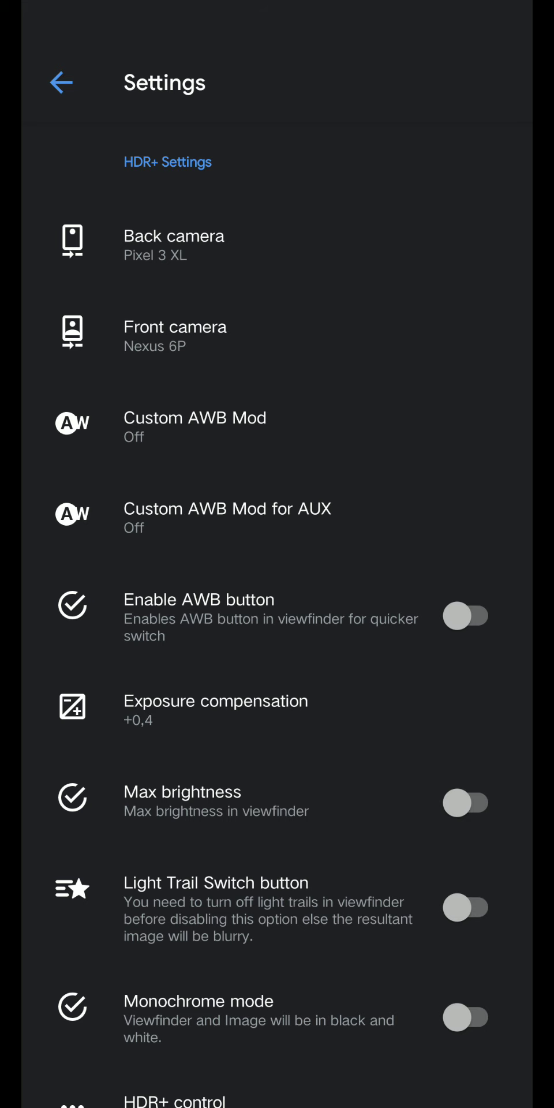
{"action": "scroll", "scroll_direction": "down", "scroll_amount": 3}
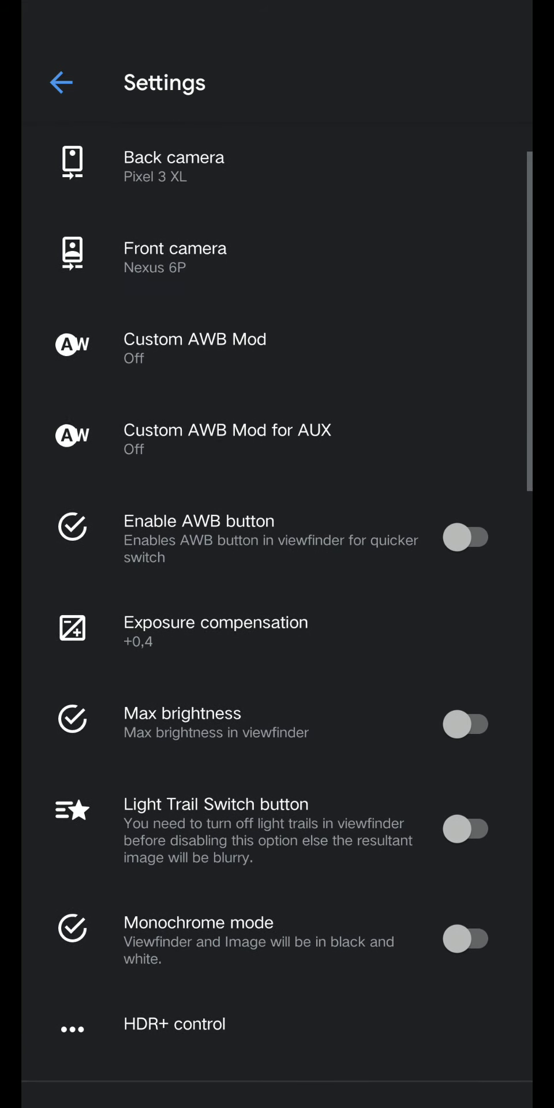
{"action": "left_click", "coordinate": [194, 340]}
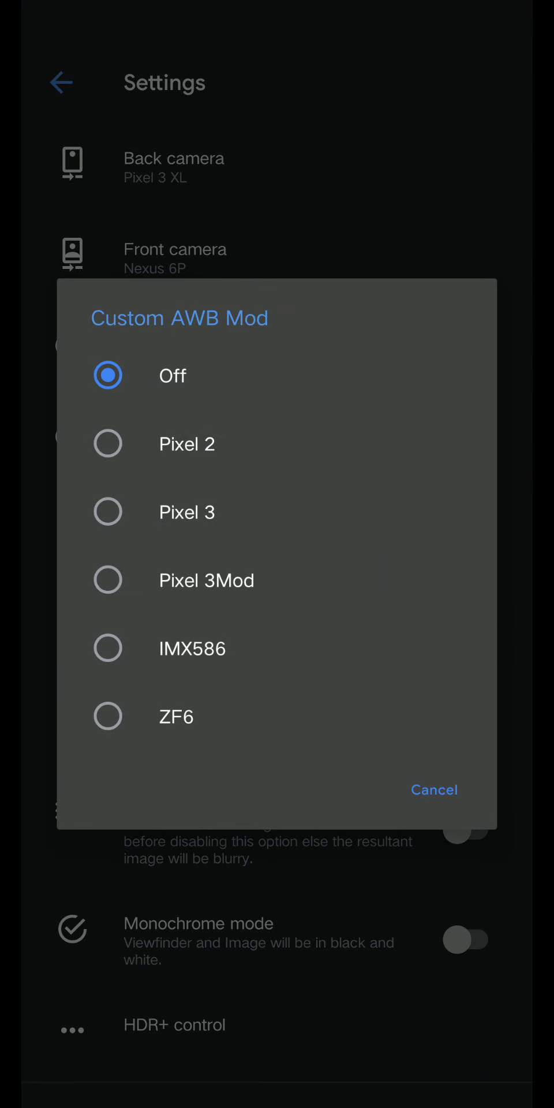
{"action": "left_click", "coordinate": [191, 648]}
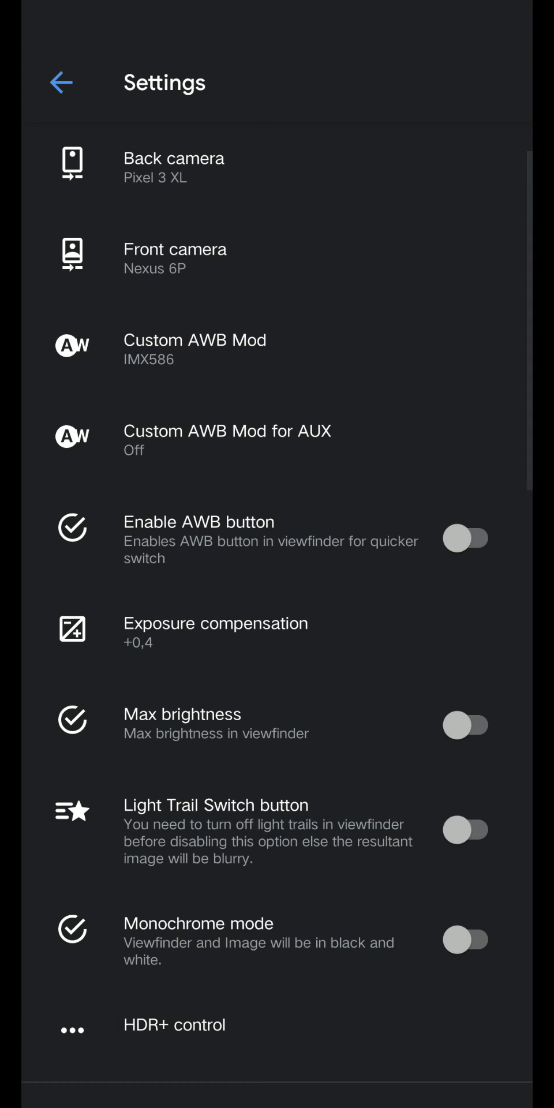
- Reopen Settings and bring up the HDR+ control options
{"action": "scroll", "scroll_direction": "down", "scroll_amount": 3}
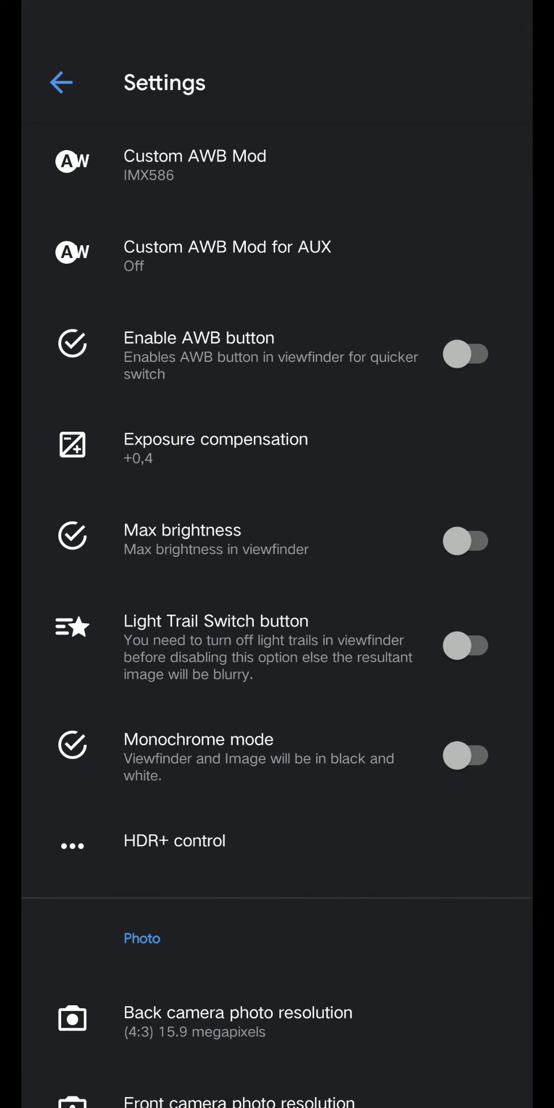
{"action": "left_click", "coordinate": [173, 840]}
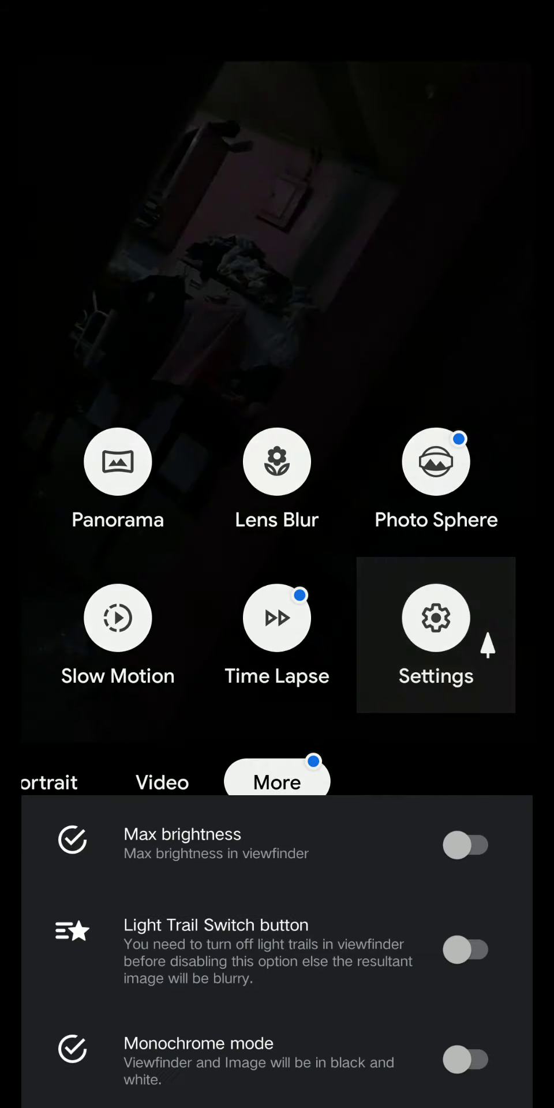
{"action": "left_click", "coordinate": [436, 617]}
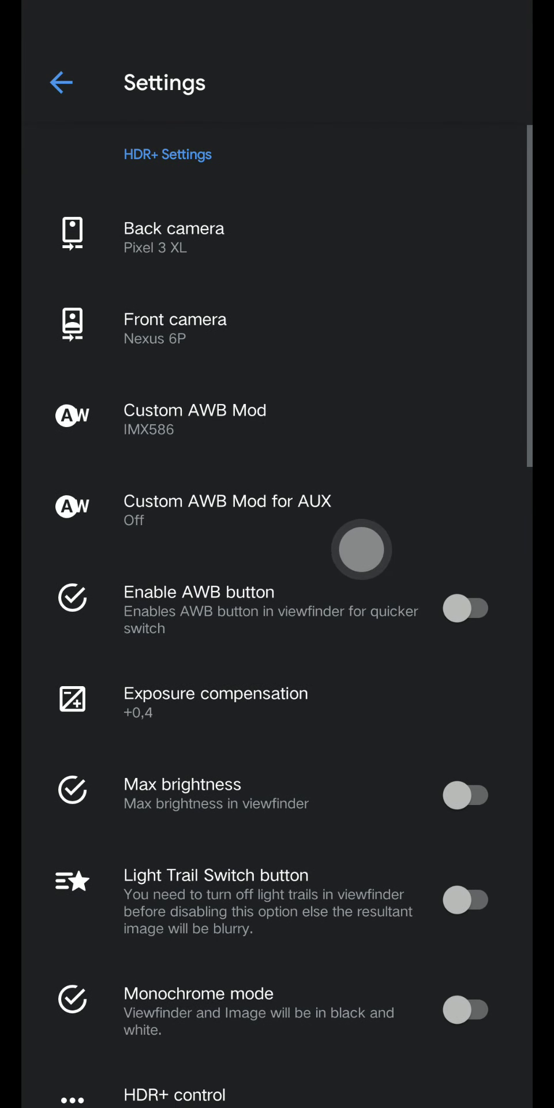
{"action": "scroll", "scroll_direction": "down", "scroll_amount": 3}
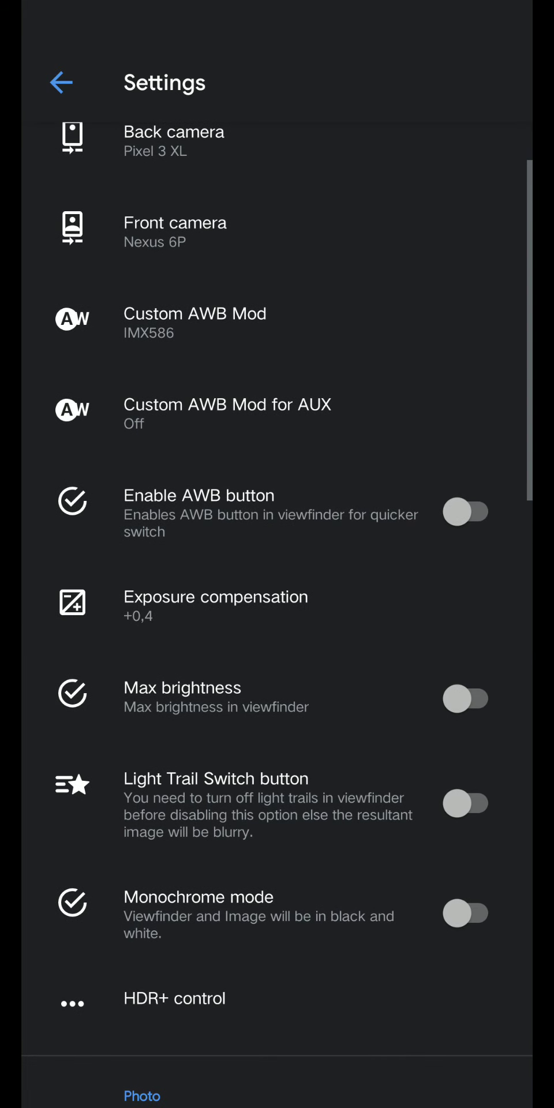
{"action": "left_click", "coordinate": [173, 998]}
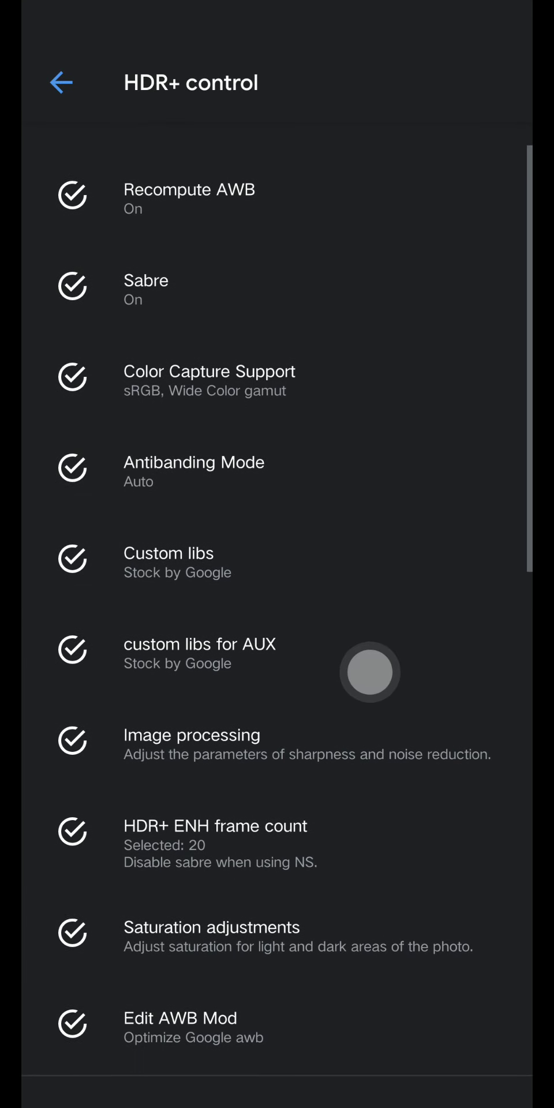
- Set Custom libs to Fi v2(Mi 9) and keep custom libs for AUX on Stock by Google
{"action": "scroll", "scroll_direction": "down", "scroll_amount": 3}
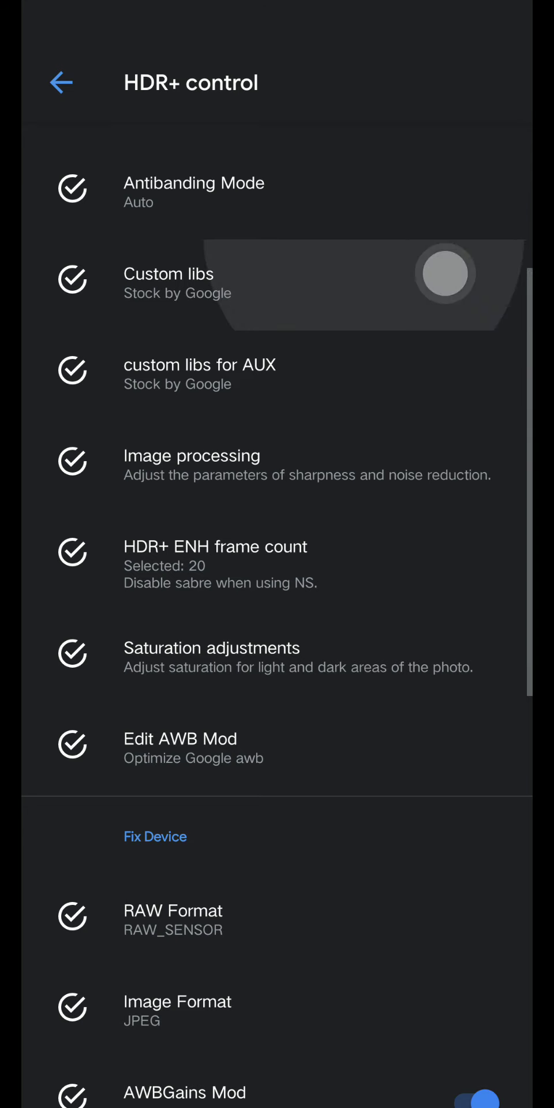
{"action": "left_click", "coordinate": [168, 275]}
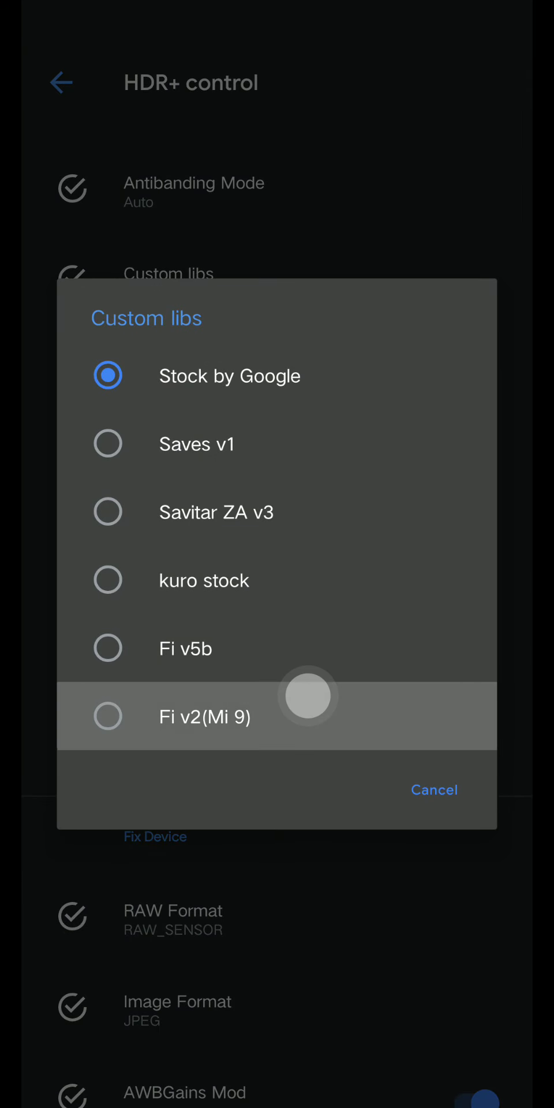
{"action": "left_click", "coordinate": [203, 716]}
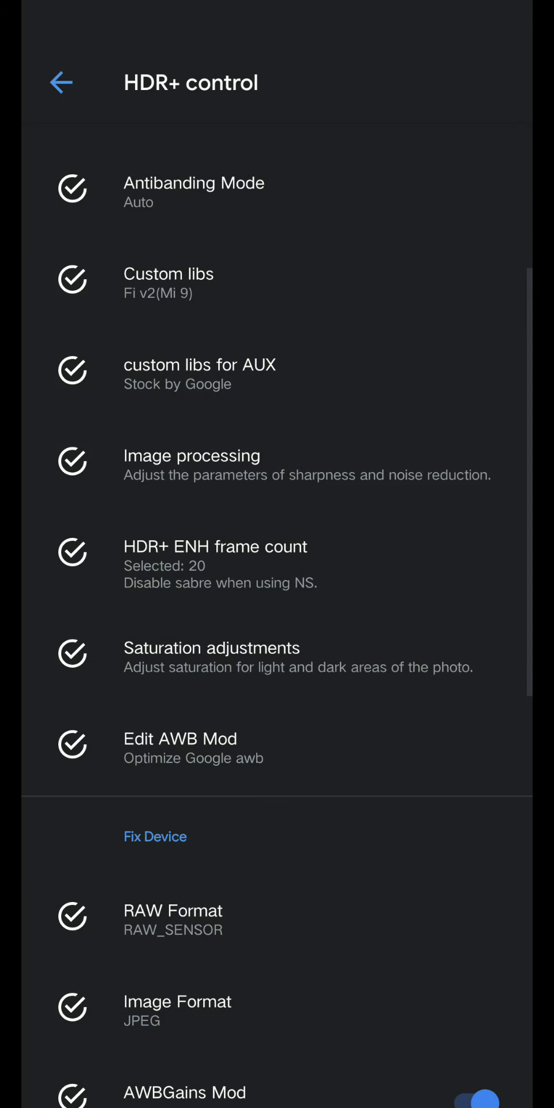
{"action": "left_click", "coordinate": [199, 365]}
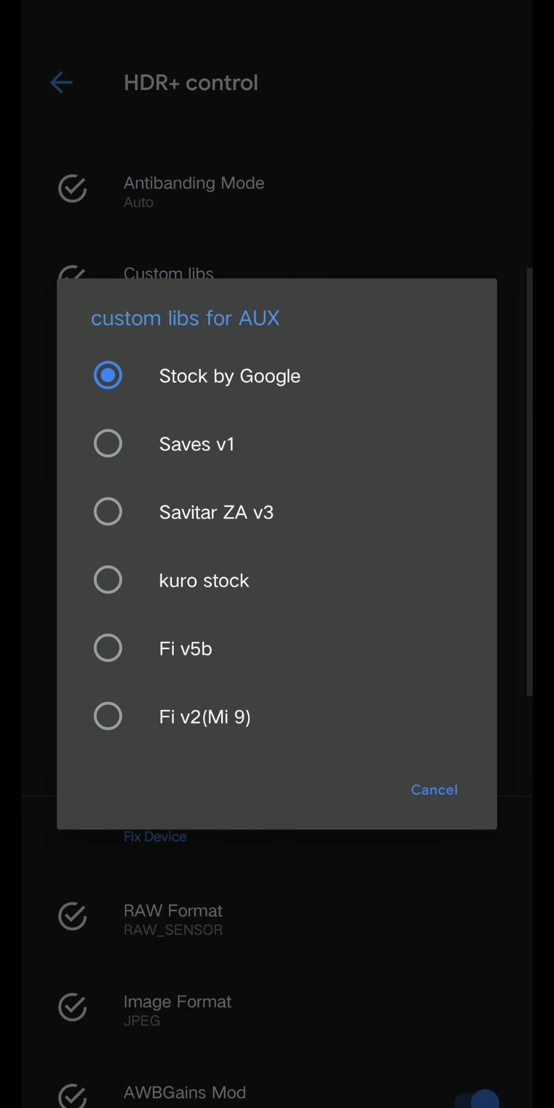
{"action": "left_click", "coordinate": [228, 377]}
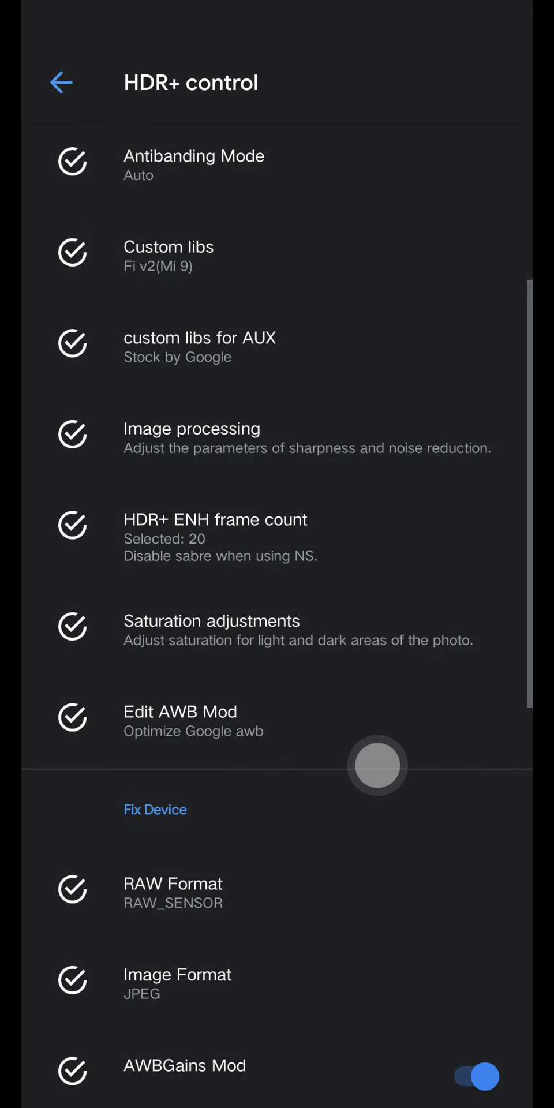
{"action": "scroll", "scroll_direction": "down", "scroll_amount": 3}
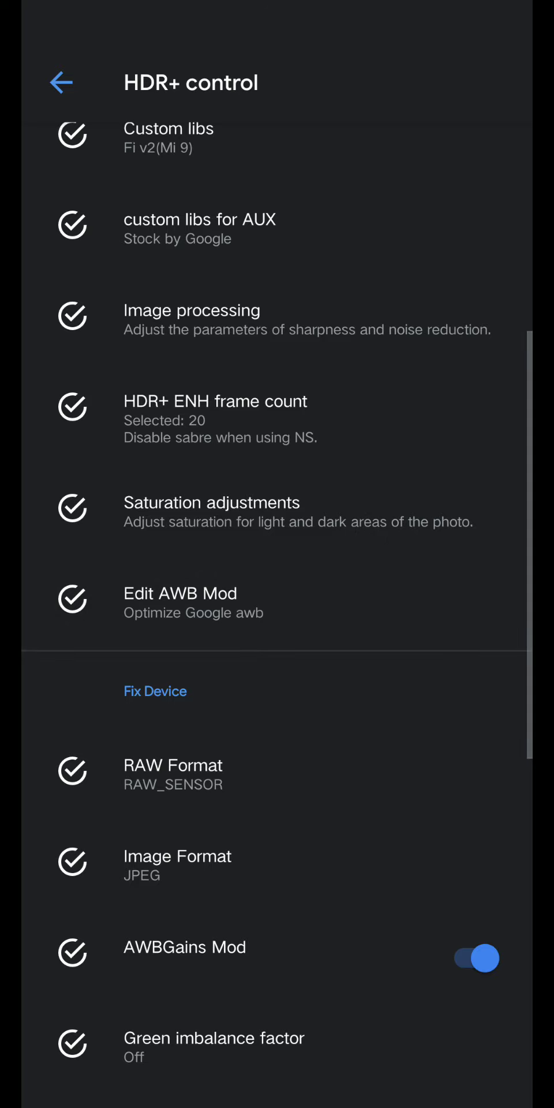
- In Saturation adjustments, set back camera Highlight Saturation 1.2 and Shadow Saturation 1.8
{"action": "left_click", "coordinate": [202, 507]}
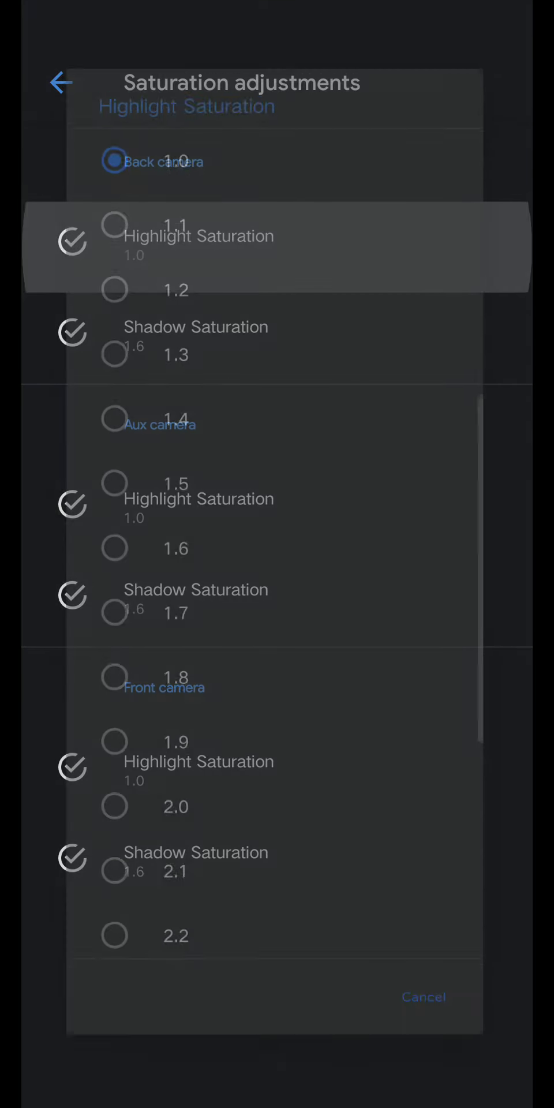
{"action": "left_click", "coordinate": [175, 289]}
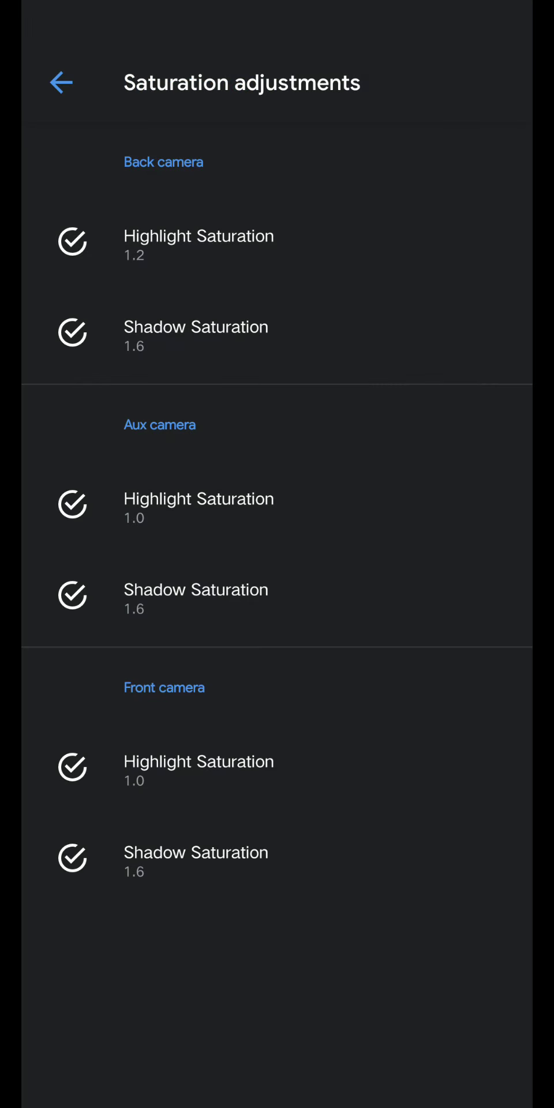
{"action": "left_click", "coordinate": [195, 333]}
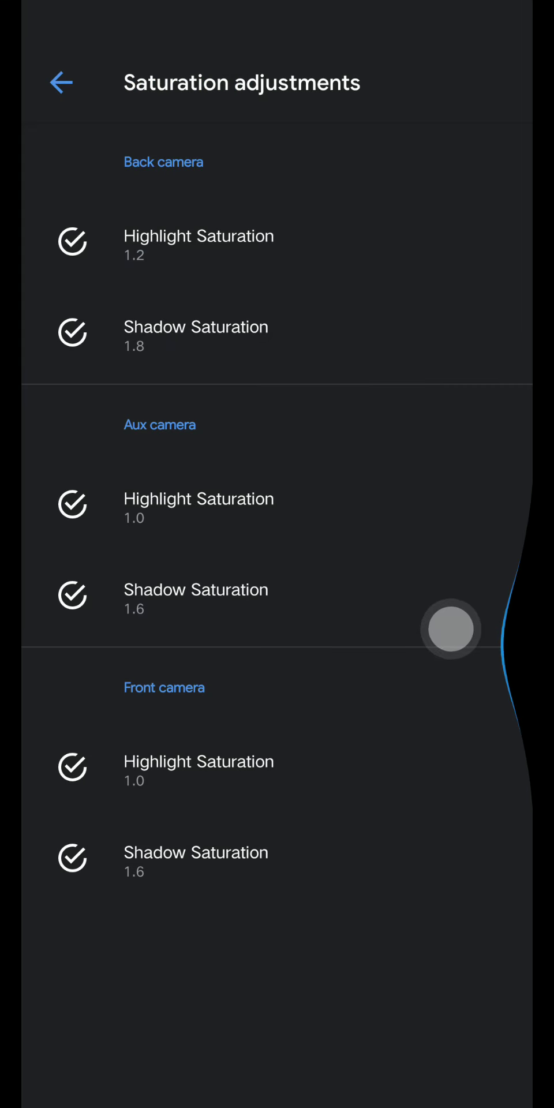
{"action": "left_click", "coordinate": [60, 83]}
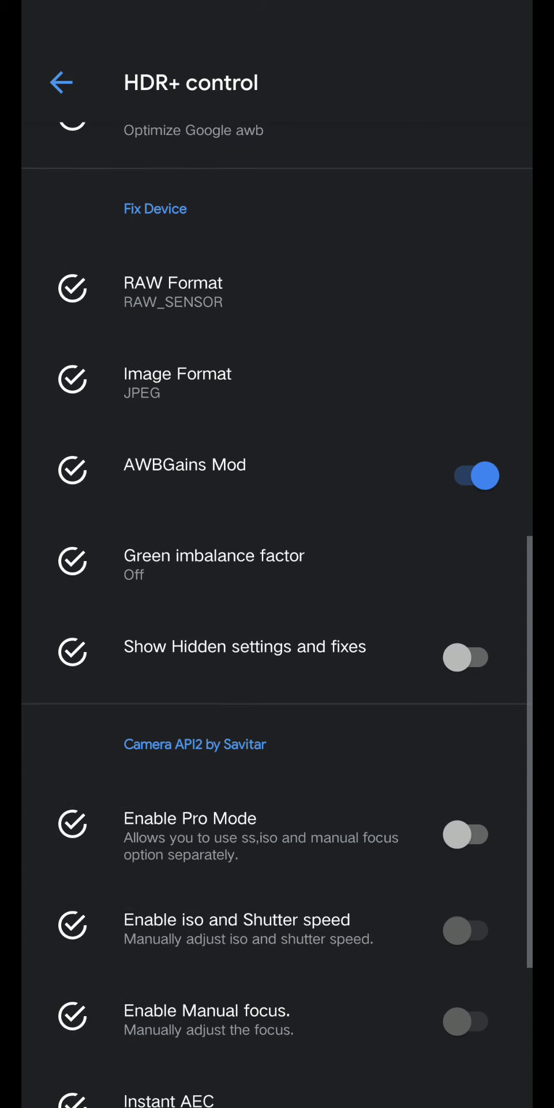
- Switch on Show Hidden settings and fixes and return to the Settings list
{"action": "left_click", "coordinate": [465, 657]}
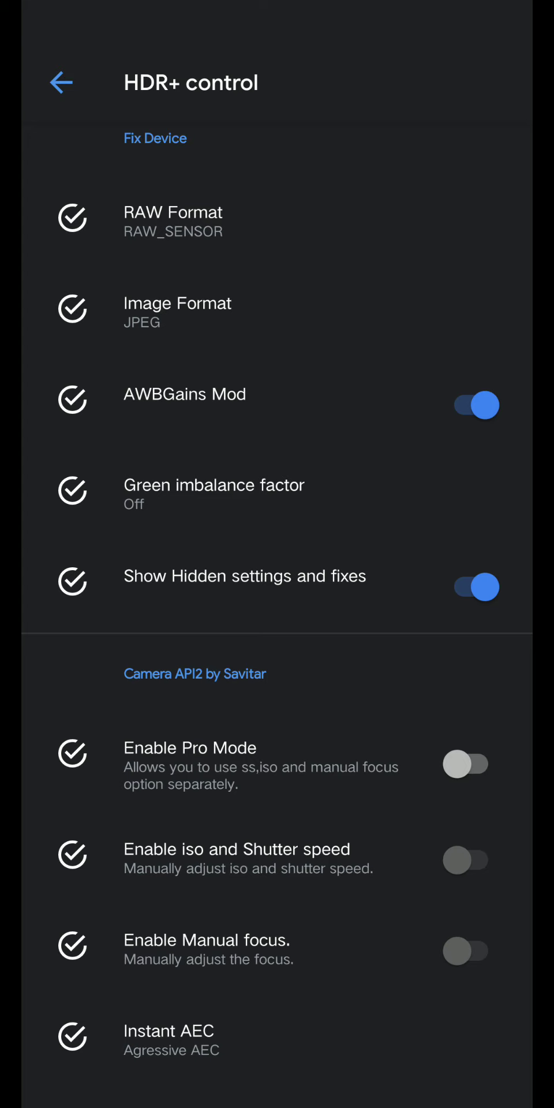
{"action": "left_click", "coordinate": [60, 81]}
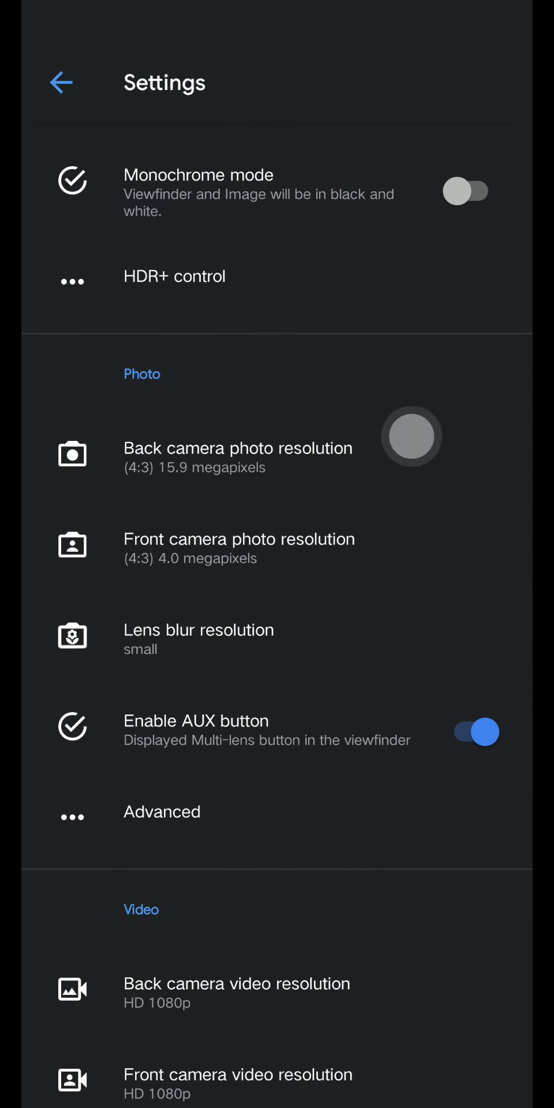
- Review the Lens blur resolution choices and keep it at small
{"action": "left_click", "coordinate": [237, 448]}
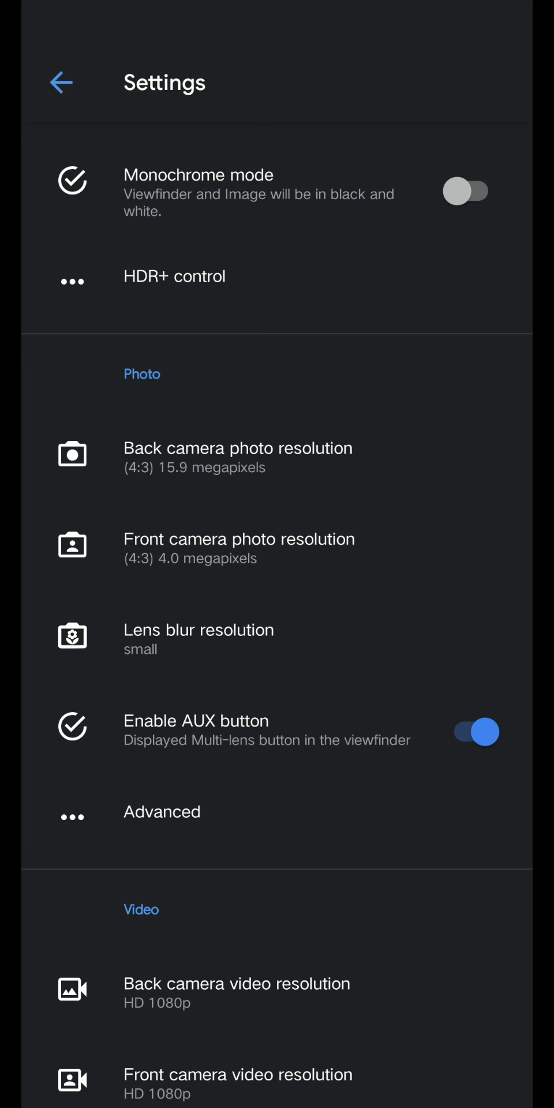
{"action": "scroll", "scroll_direction": "down", "scroll_amount": 3}
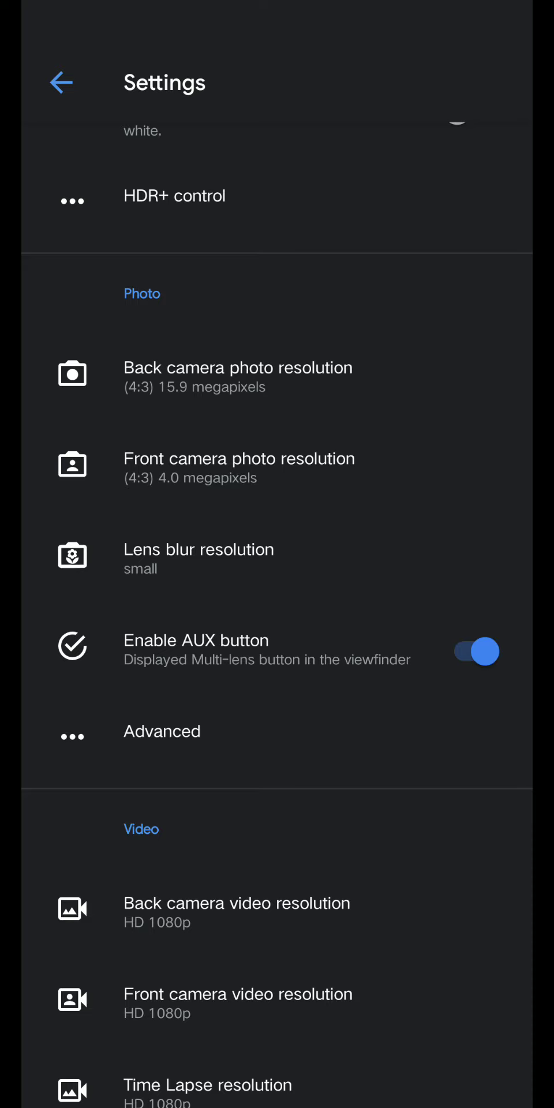
{"action": "left_click", "coordinate": [199, 549]}
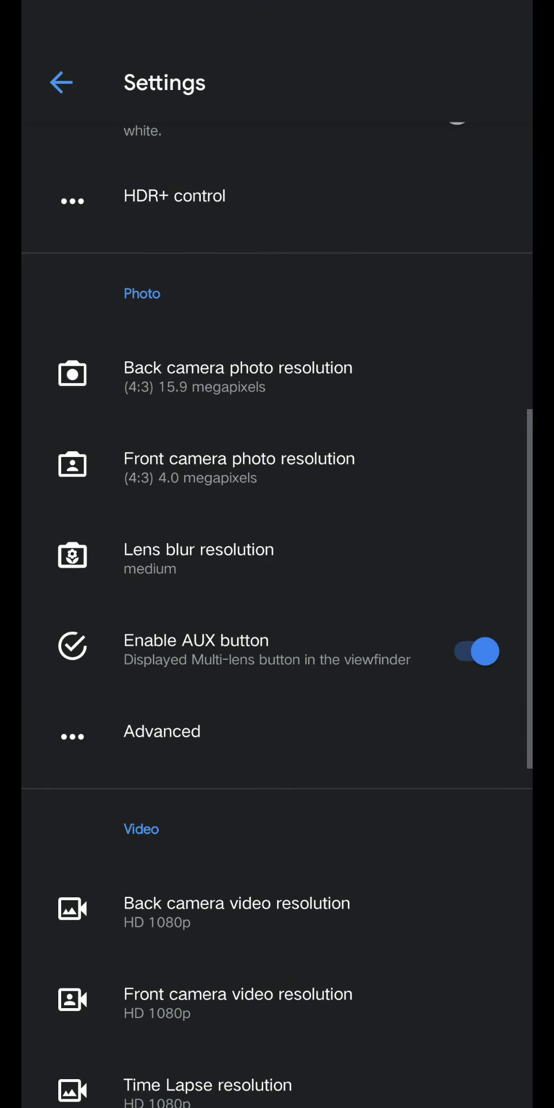
{"action": "left_click", "coordinate": [199, 550]}
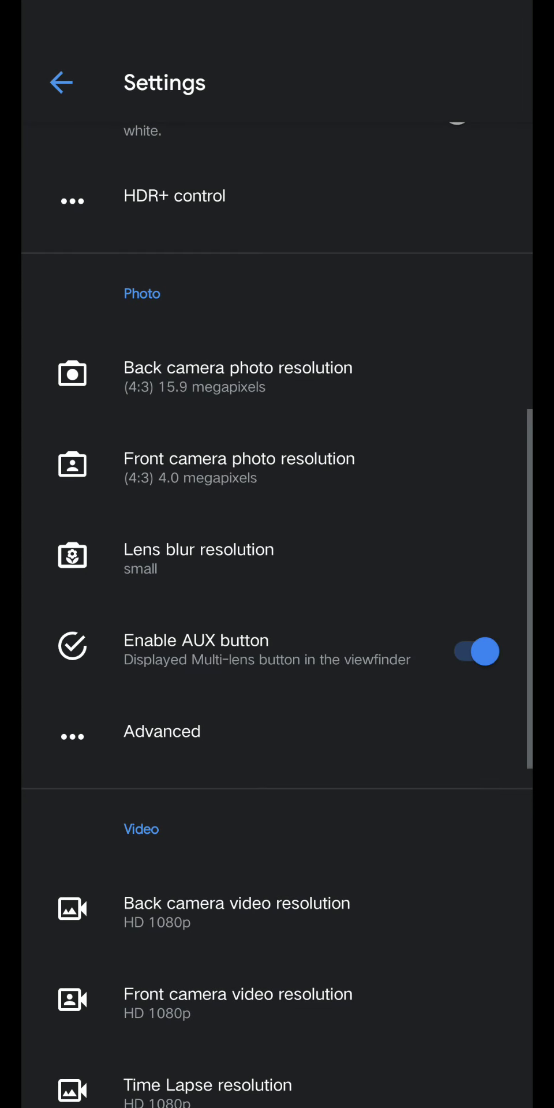
{"action": "left_click", "coordinate": [198, 549]}
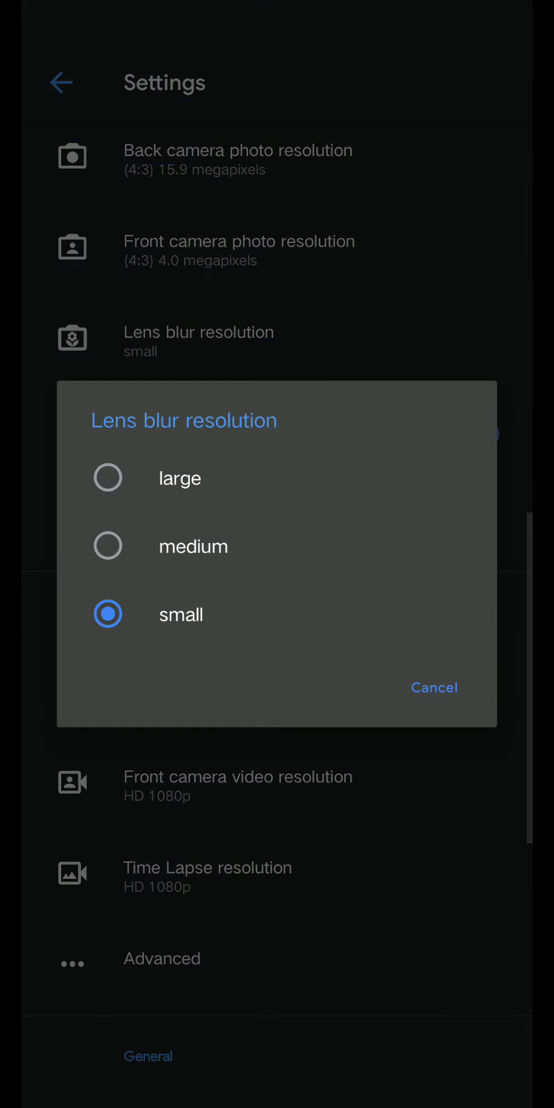
{"action": "left_click", "coordinate": [433, 687]}
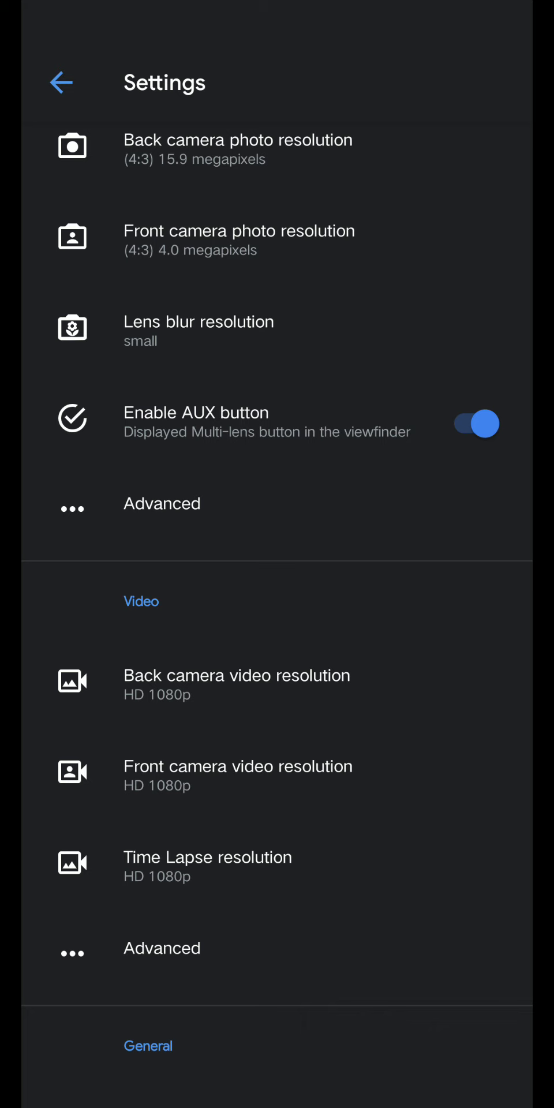
- Switch off Enable AUX button so the multi-lens button is hidden from the viewfinder
{"action": "left_click", "coordinate": [476, 424]}
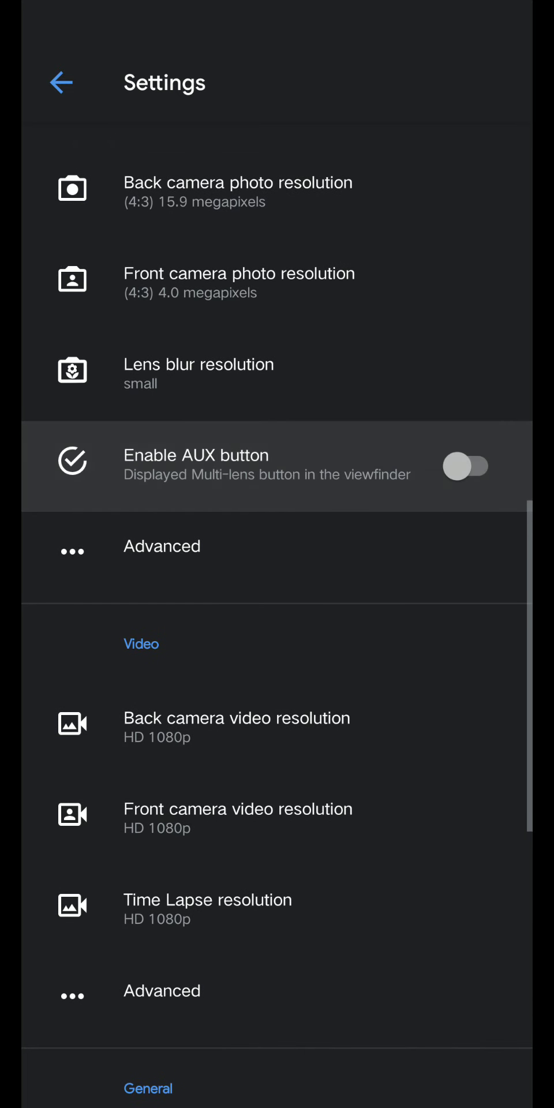
{"action": "left_click", "coordinate": [469, 465]}
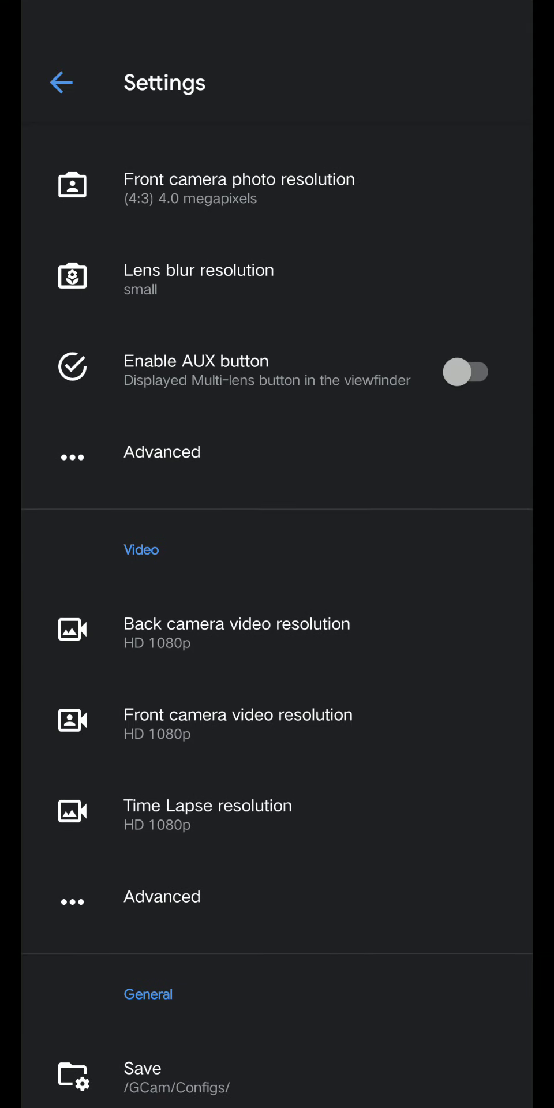
- In Photo Advanced, set JPEG Quality to 100% with optical stabilization left on
{"action": "left_click", "coordinate": [161, 452]}
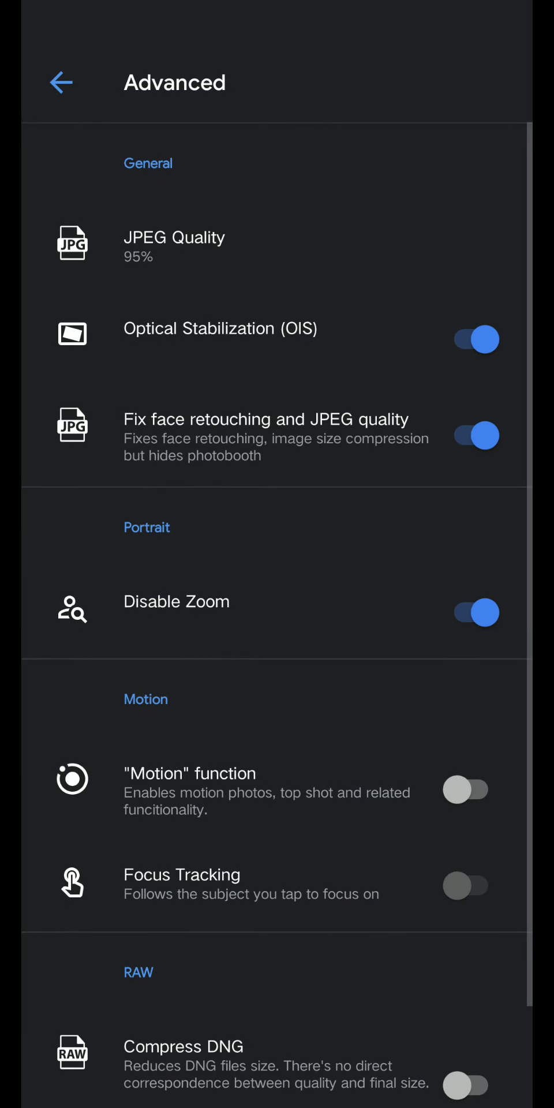
{"action": "left_click", "coordinate": [173, 242]}
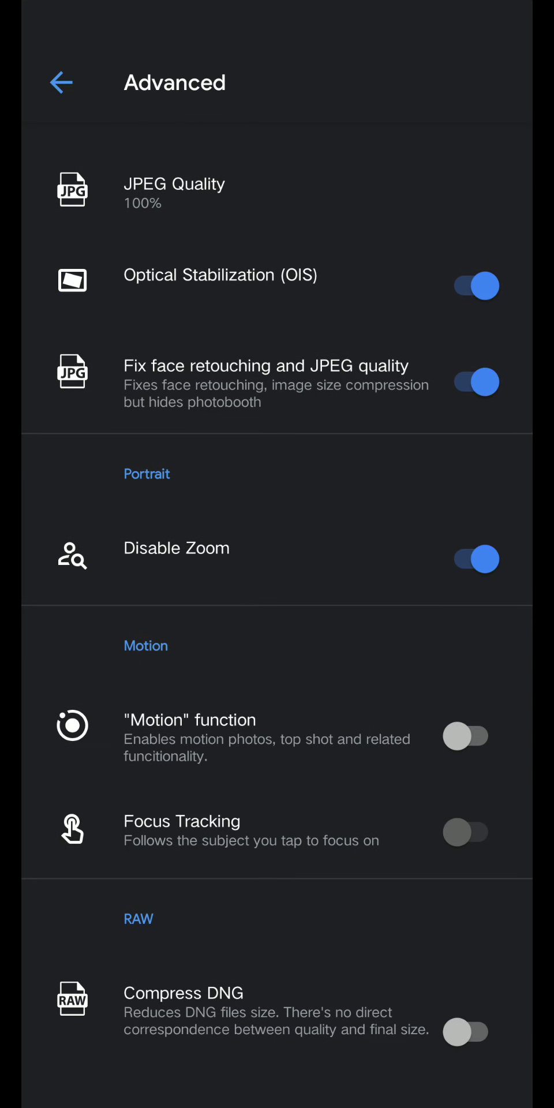
{"action": "scroll", "scroll_direction": "down", "scroll_amount": 3}
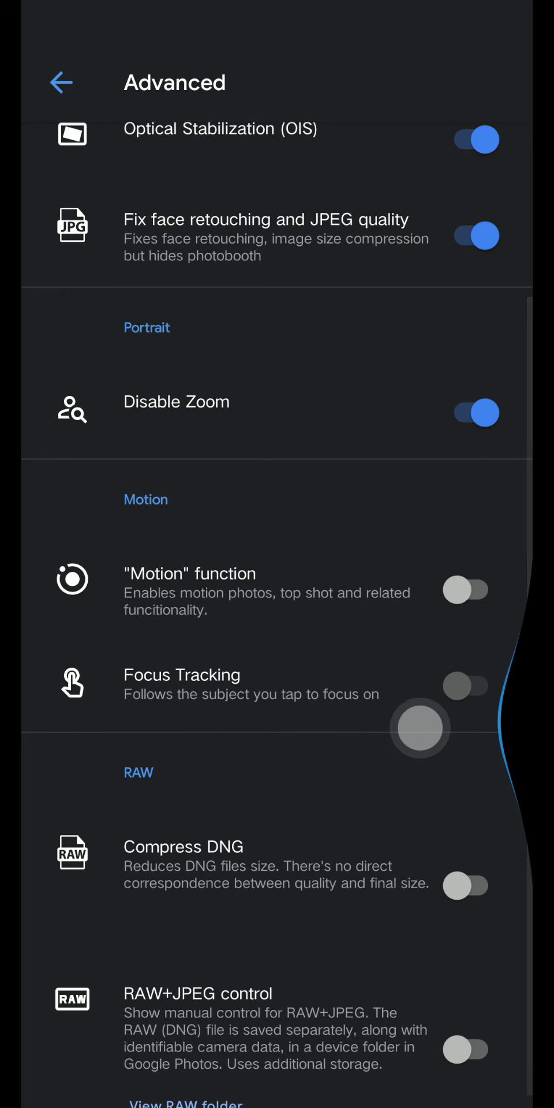
{"action": "left_click", "coordinate": [60, 82]}
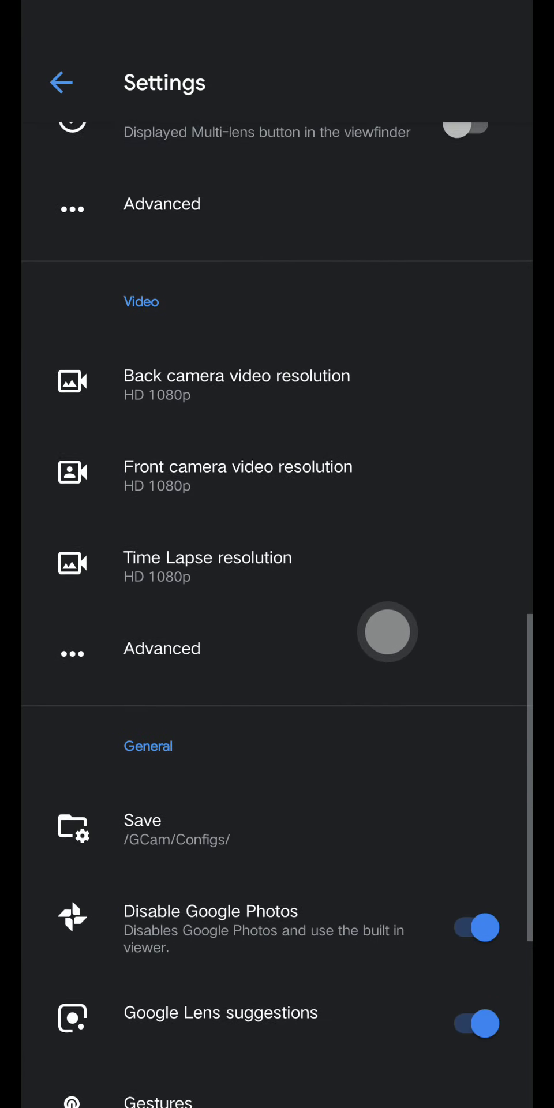
- Look over the video and photo Advanced pages, then return to the Video section
{"action": "left_click", "coordinate": [161, 648]}
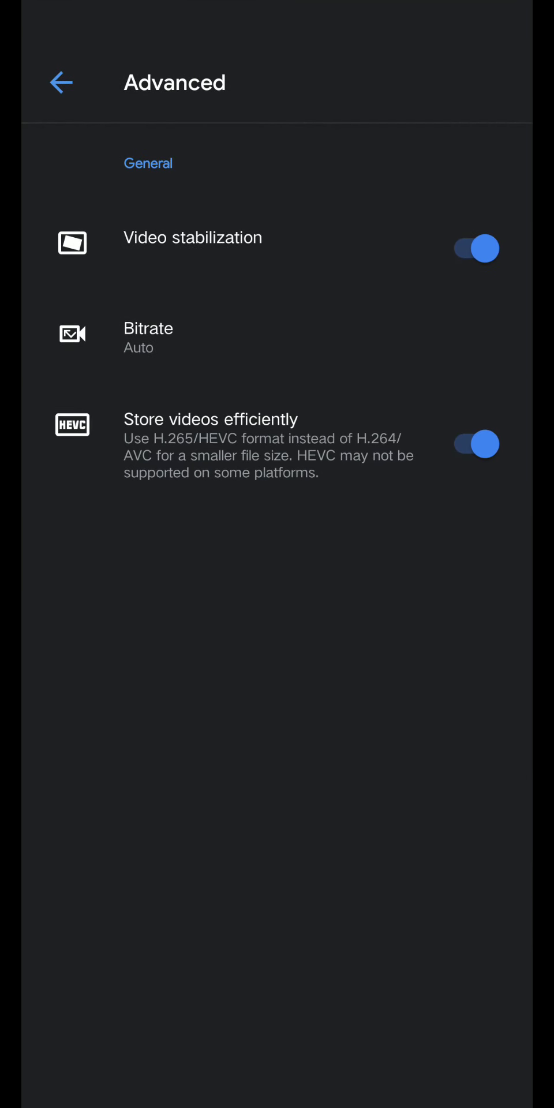
{"action": "left_click", "coordinate": [60, 82]}
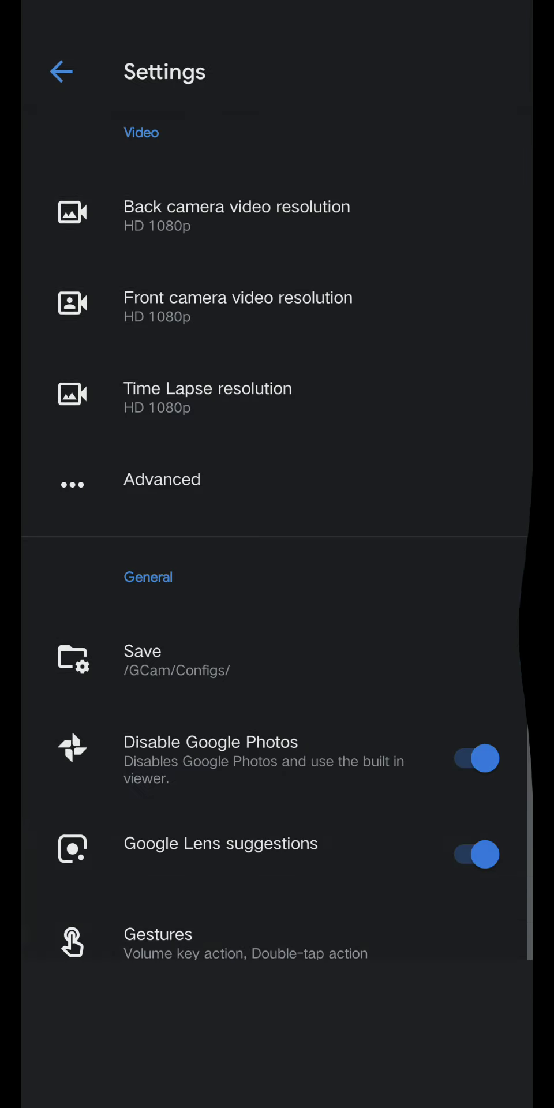
{"action": "scroll", "scroll_direction": "down", "scroll_amount": 3}
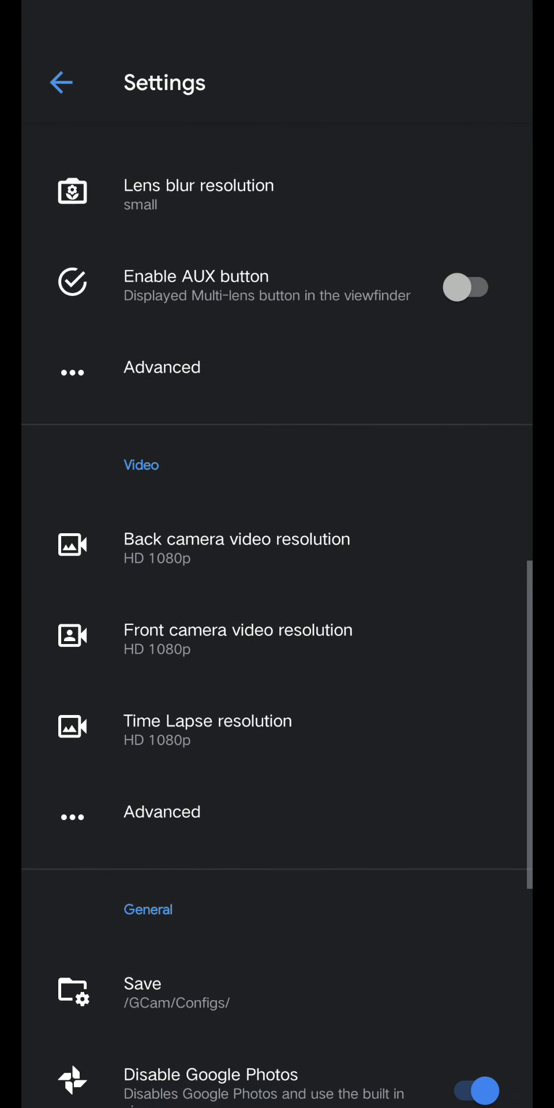
{"action": "left_click", "coordinate": [160, 367]}
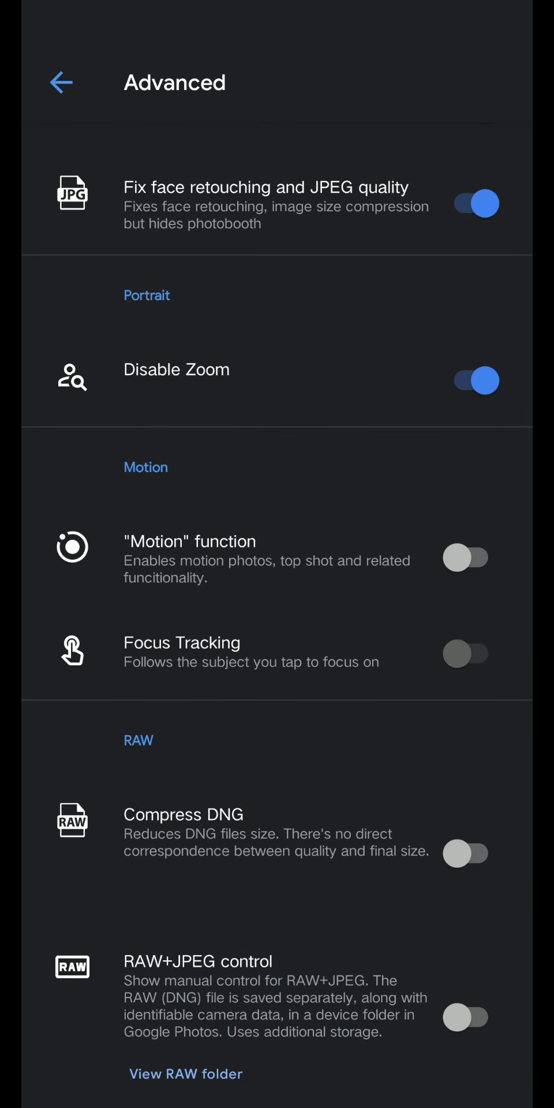
{"action": "left_click", "coordinate": [60, 82]}
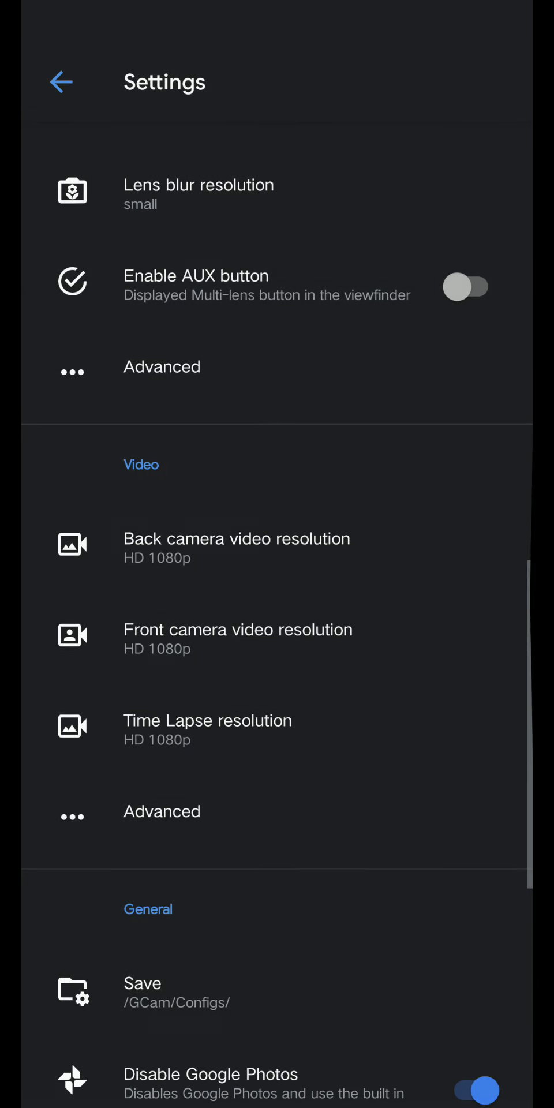
{"action": "scroll", "scroll_direction": "down", "scroll_amount": 3}
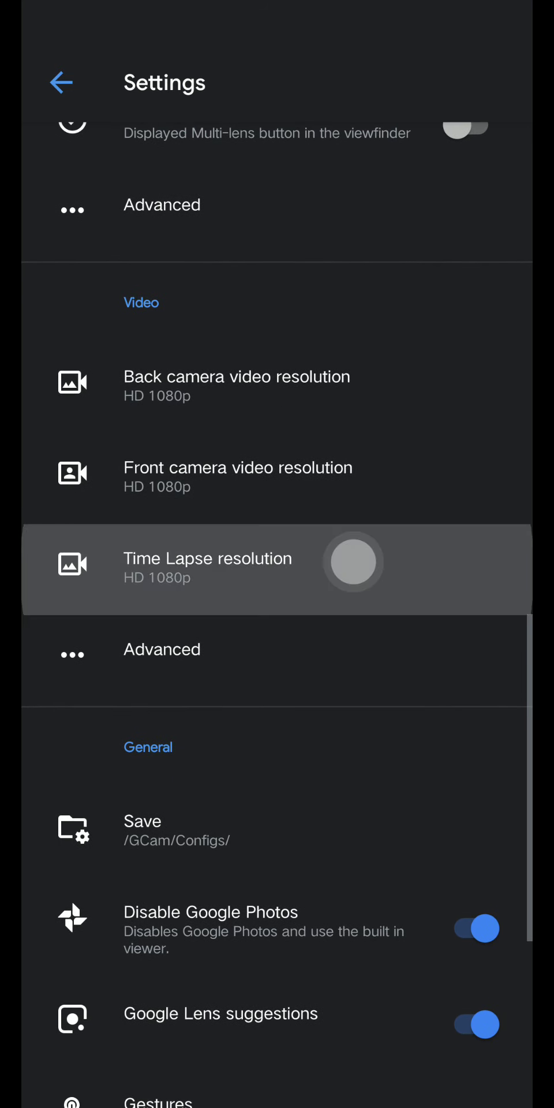
- Set Back camera video resolution to HD 1080p instead of UHD 4K and check video Advanced
{"action": "left_click", "coordinate": [235, 376]}
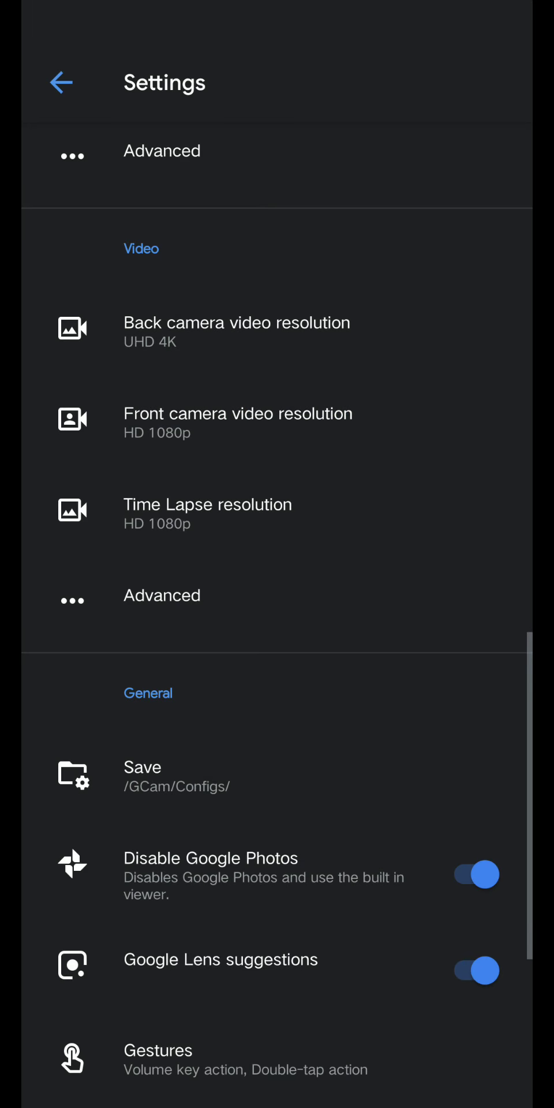
{"action": "left_click", "coordinate": [236, 330]}
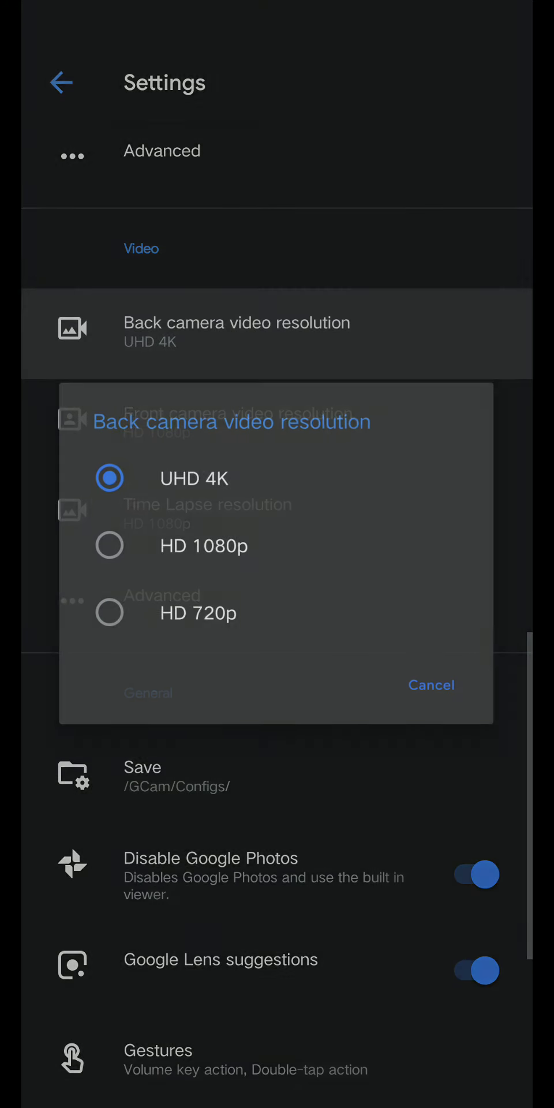
{"action": "left_click", "coordinate": [110, 546]}
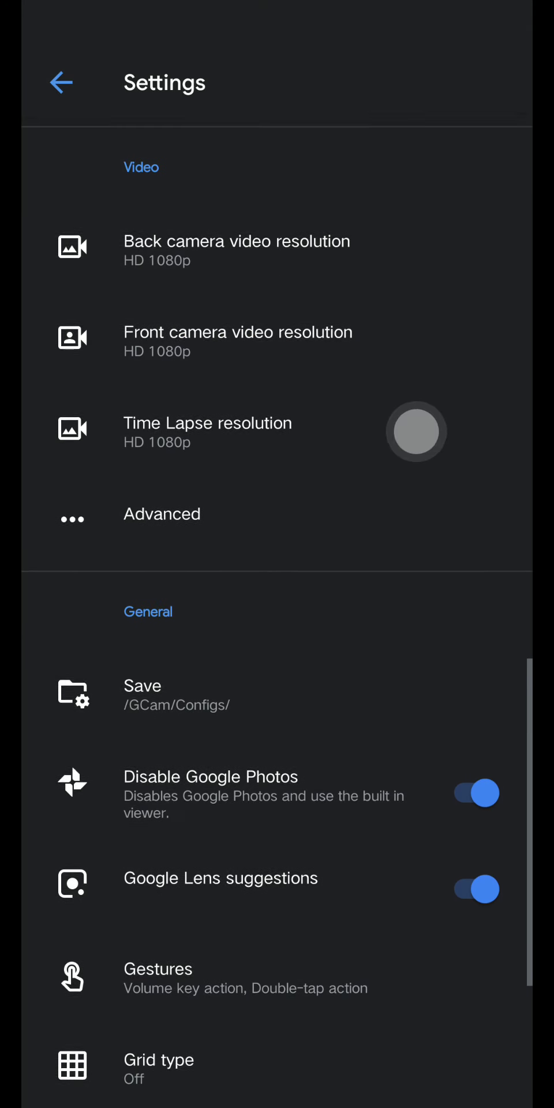
{"action": "left_click", "coordinate": [161, 513]}
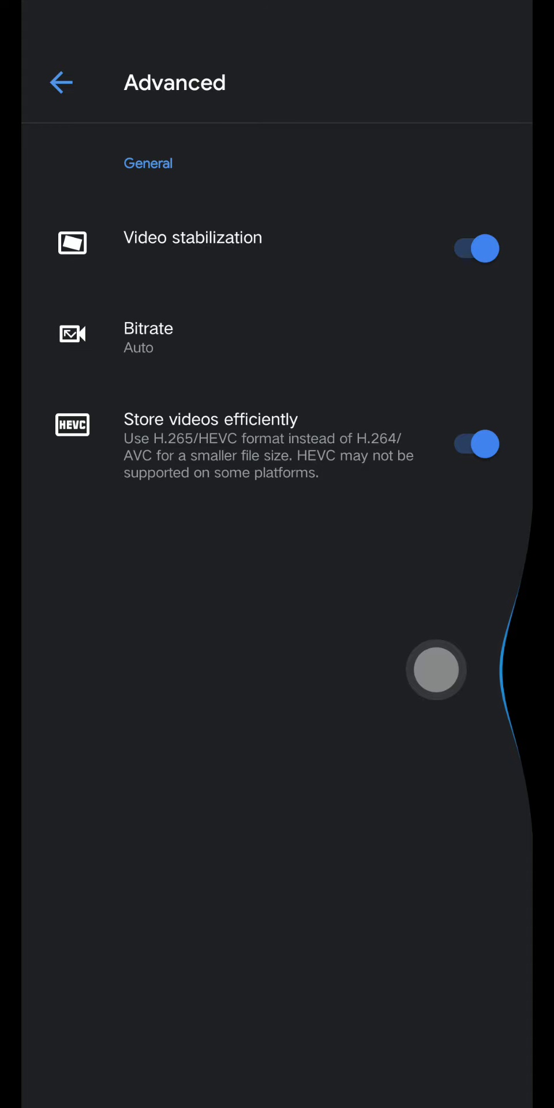
{"action": "left_click", "coordinate": [61, 82]}
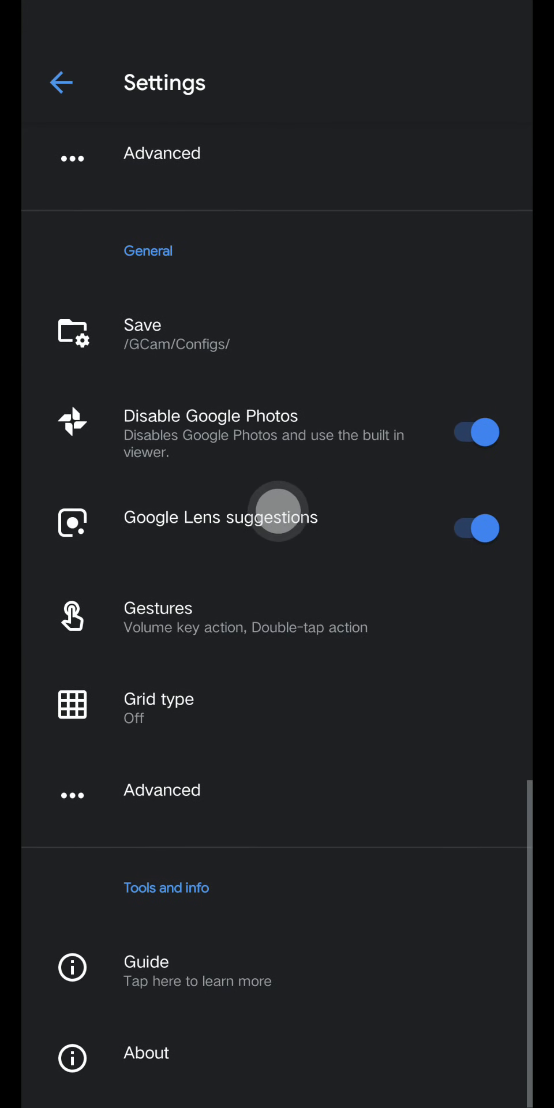
{"action": "left_click", "coordinate": [475, 529]}
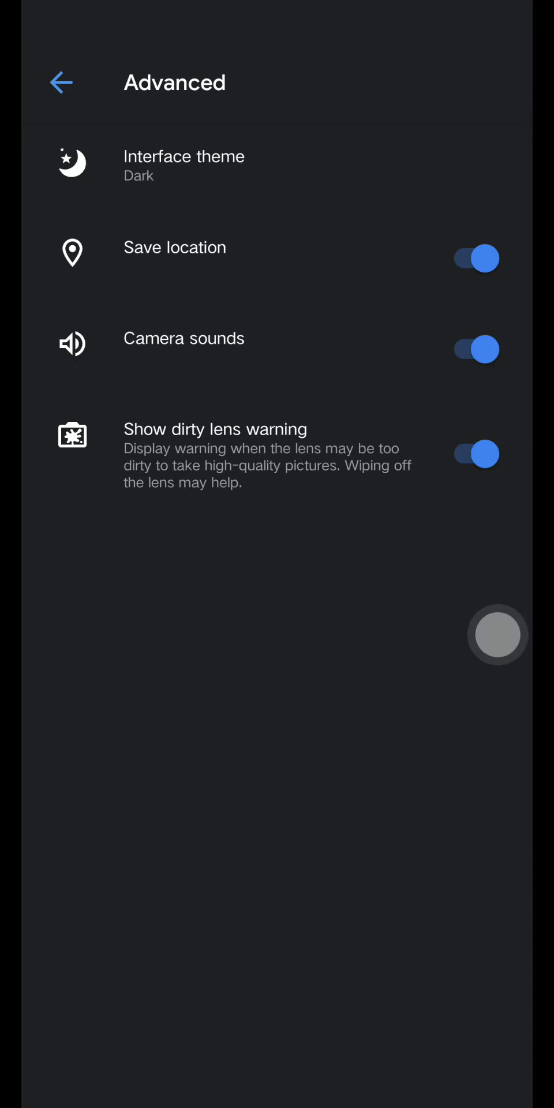
{"action": "left_click", "coordinate": [60, 82]}
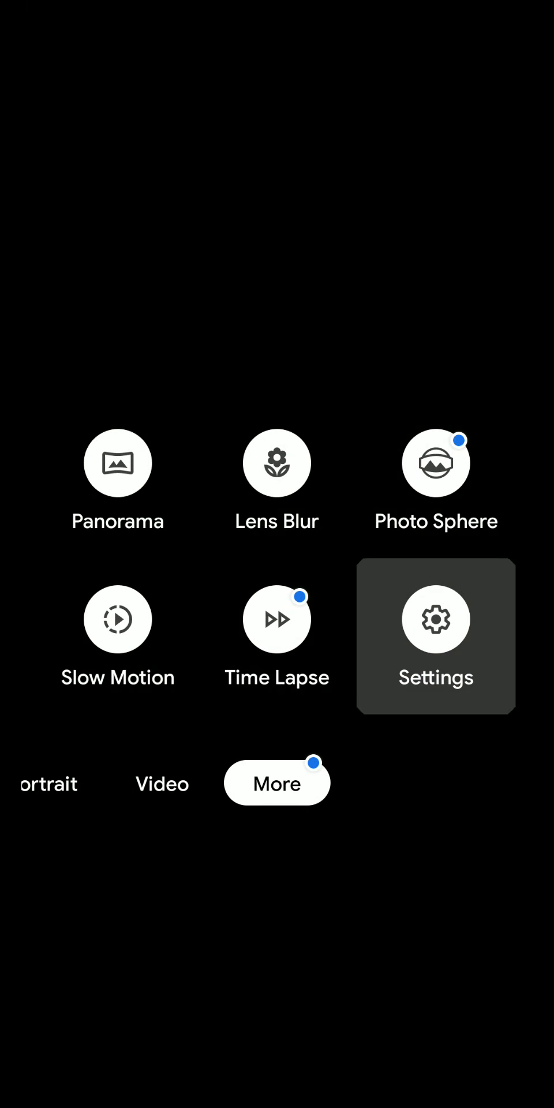
- After testing the camera, reopen Settings with Google Lens suggestions switched off
{"action": "left_click", "coordinate": [436, 619]}
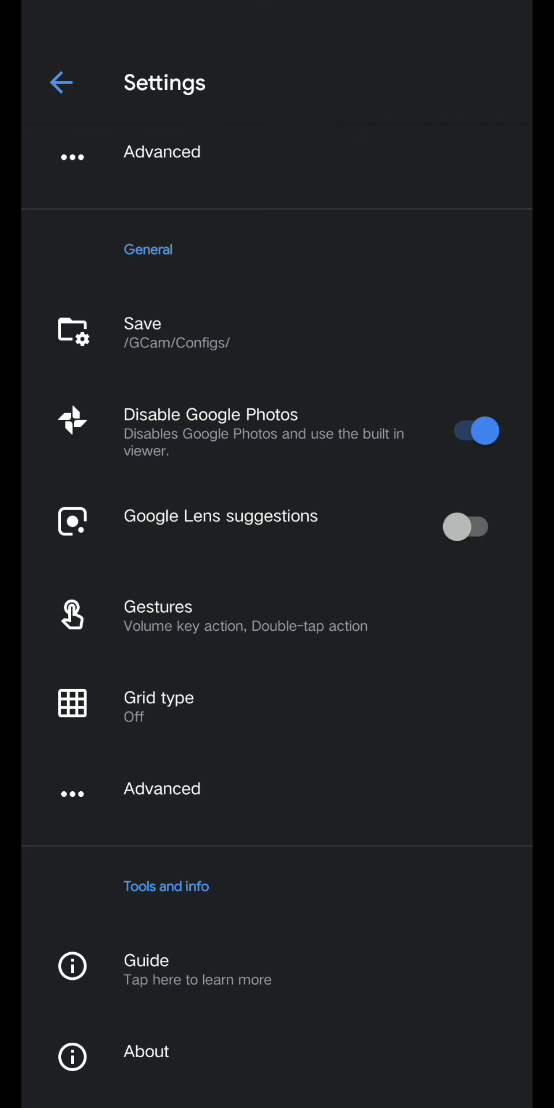